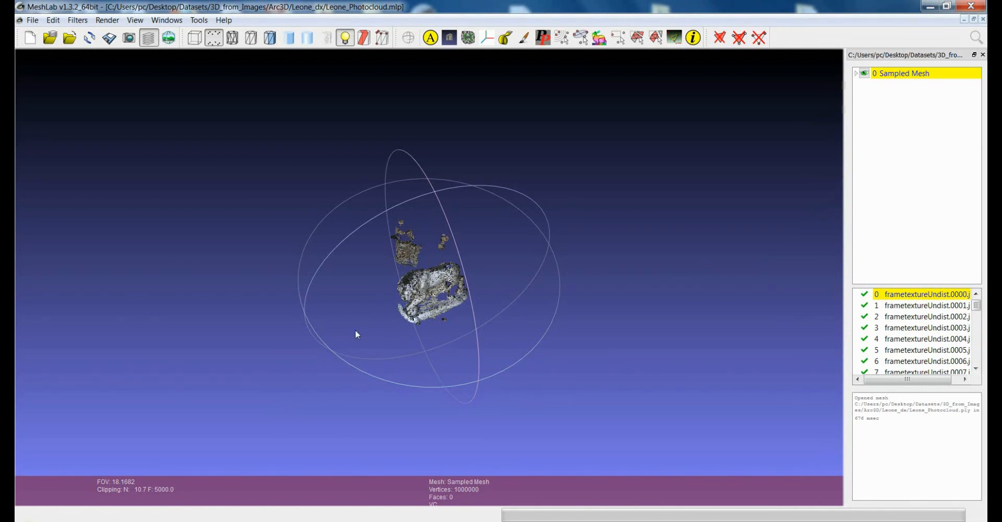
pyautogui.moveTo(340, 356)
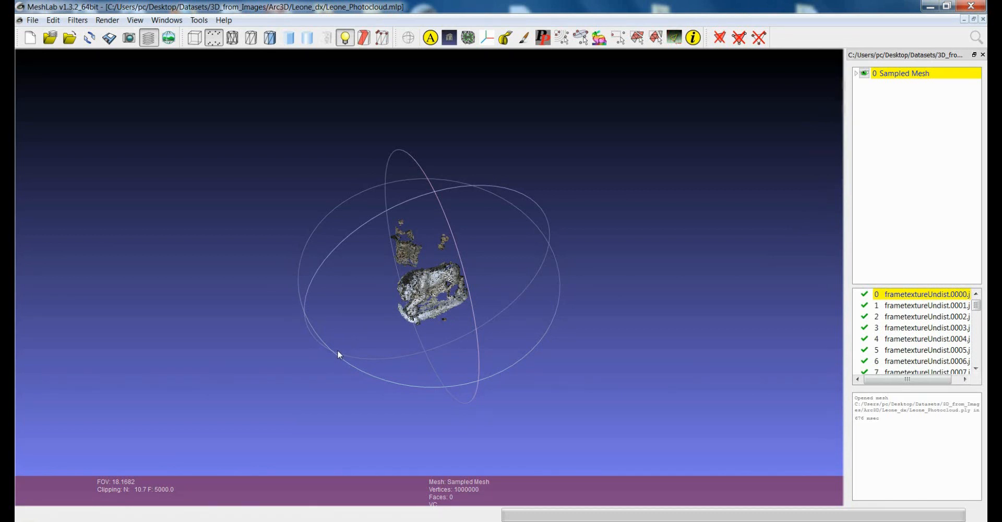
pyautogui.moveTo(372, 300)
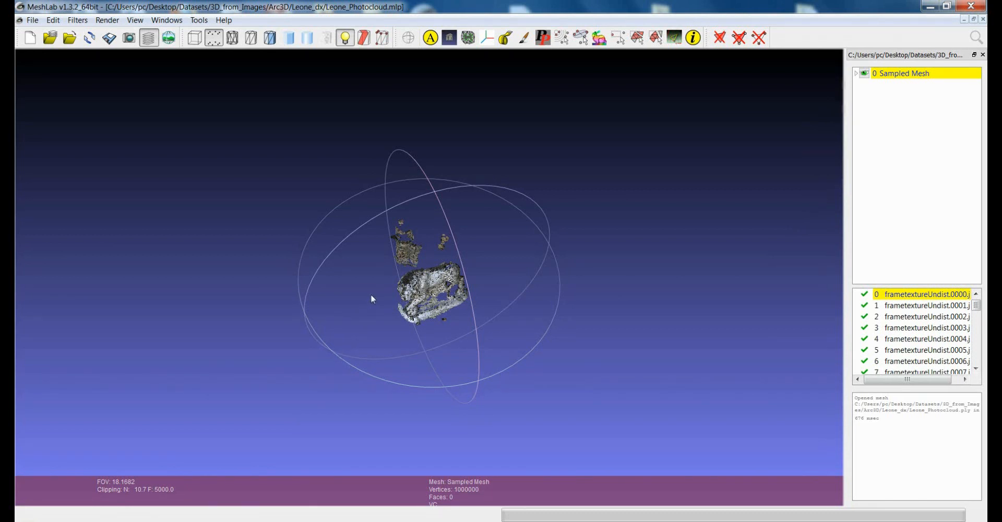
pyautogui.moveTo(441, 303)
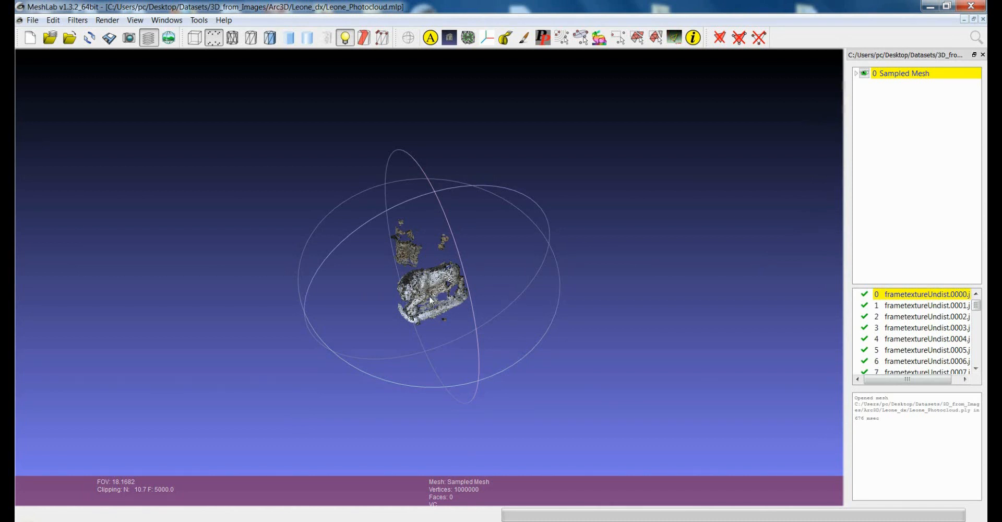
pyautogui.moveTo(379, 328)
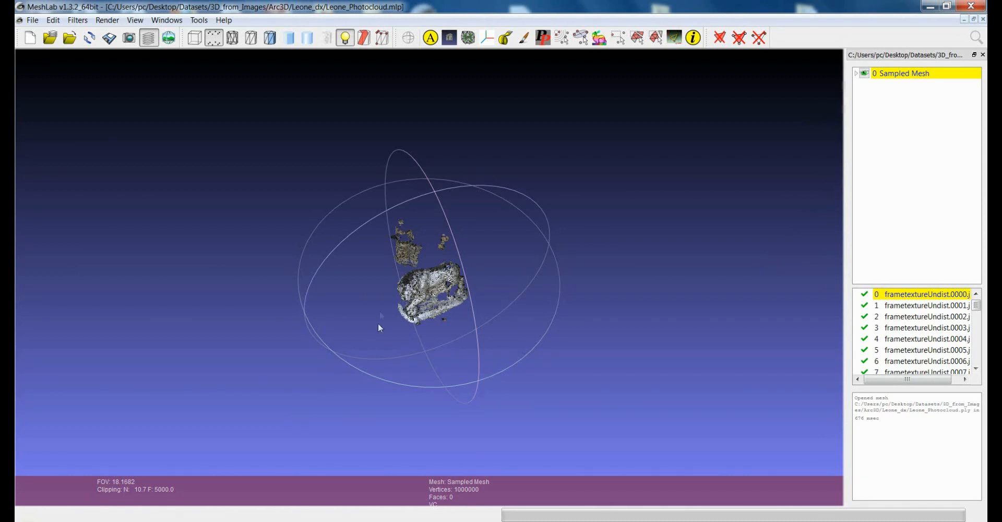
pyautogui.moveTo(94, 22)
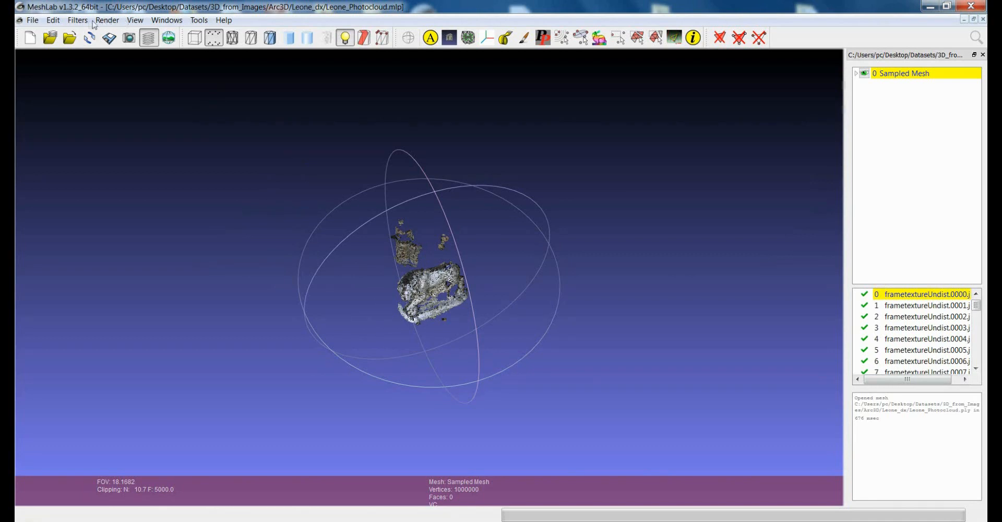
# Turn on Render > Show Camera and expand its panel to draw the raster camera frustums
pyautogui.click(107, 20)
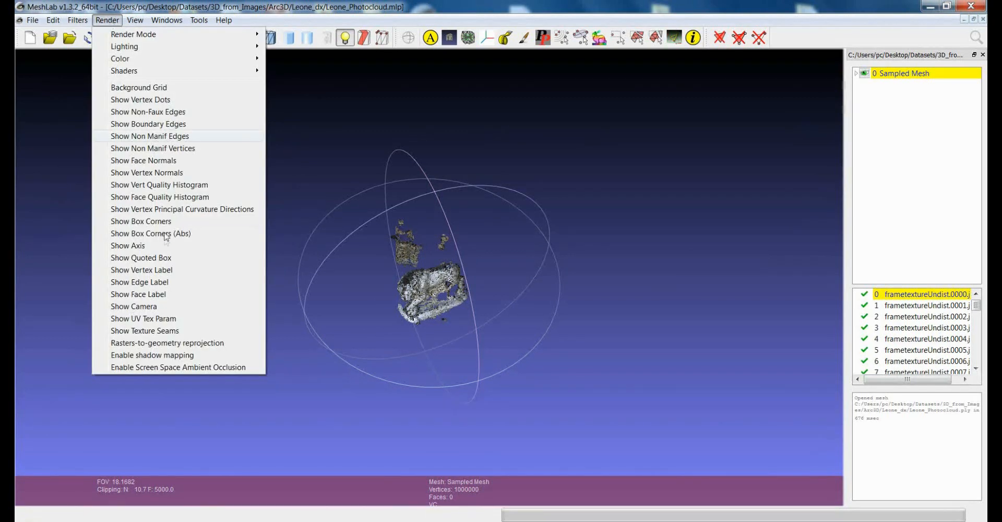
pyautogui.click(134, 307)
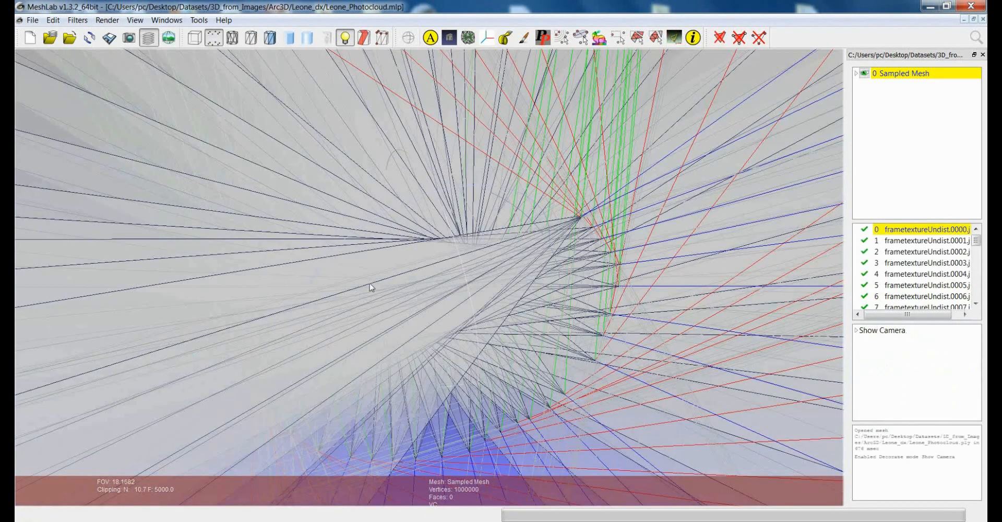
pyautogui.click(855, 330)
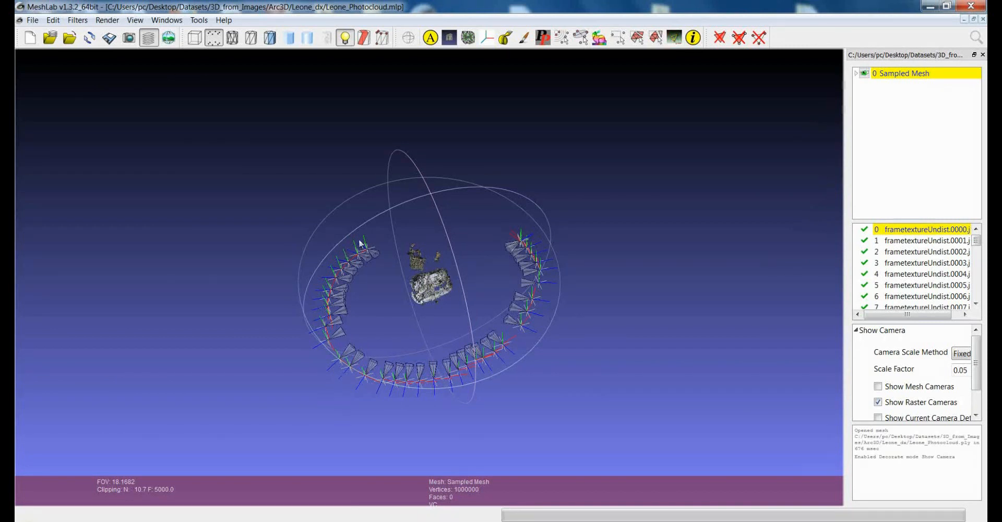
pyautogui.moveTo(540, 249)
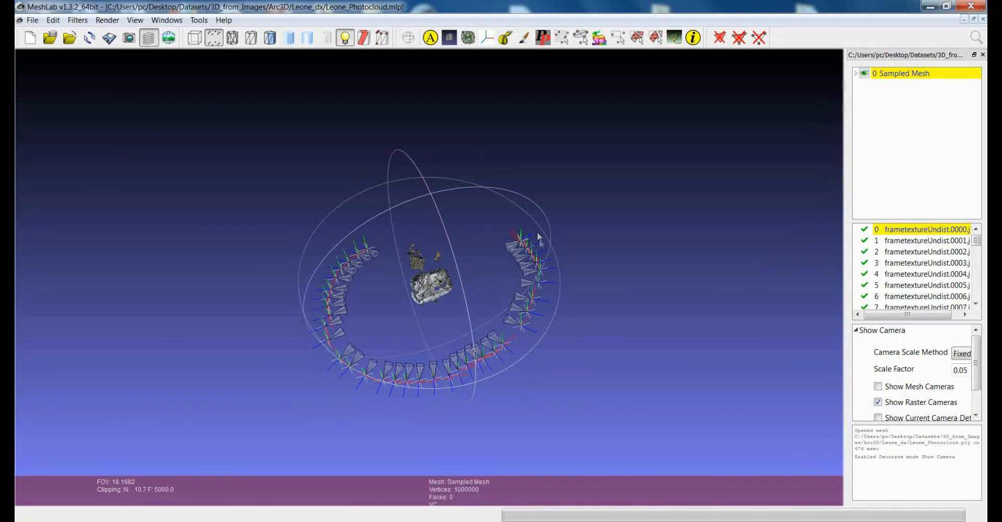
pyautogui.moveTo(439, 301)
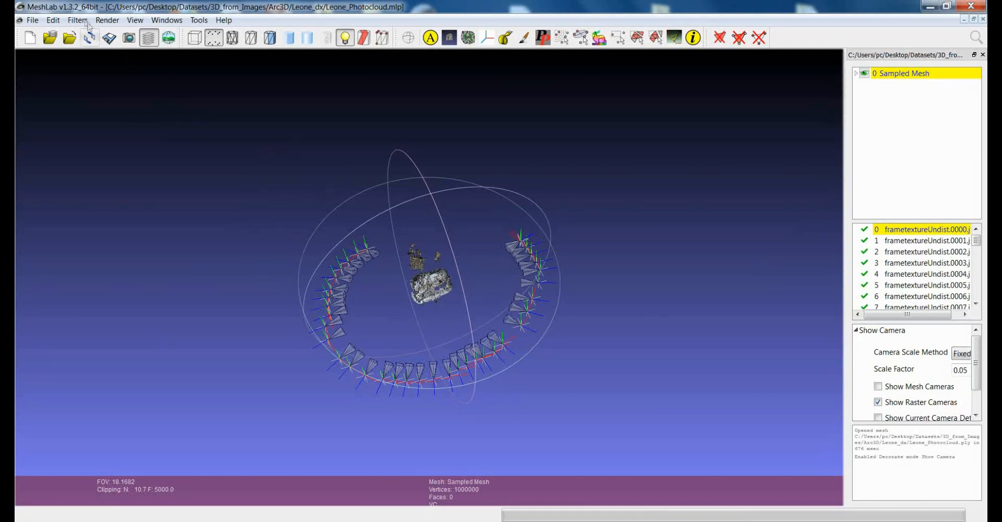
# Open the Filters menu to reach the Camera transform filters
pyautogui.click(79, 19)
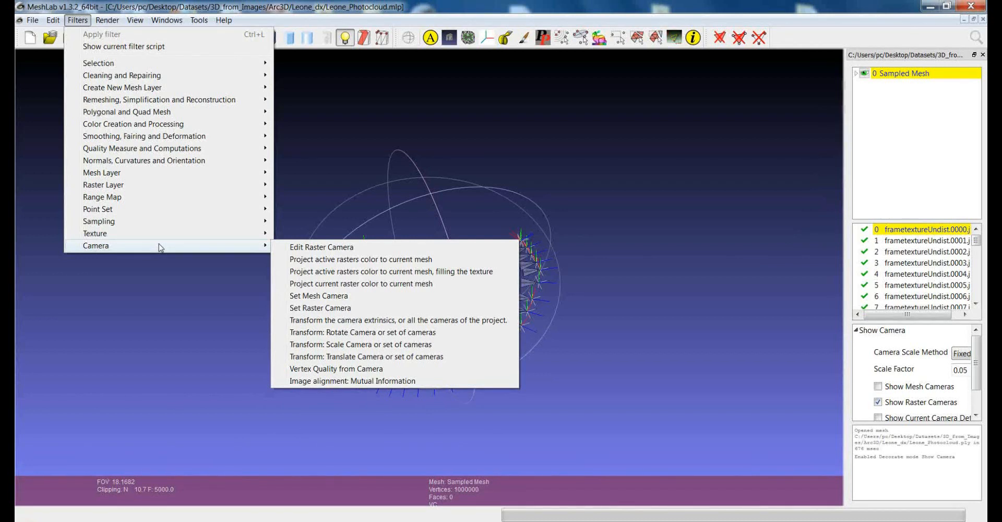
pyautogui.moveTo(134, 260)
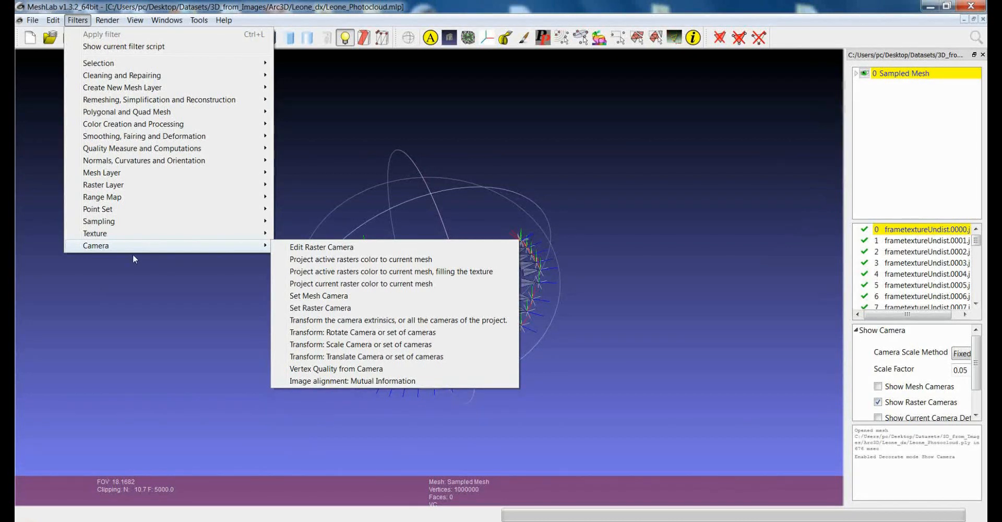
pyautogui.moveTo(339, 347)
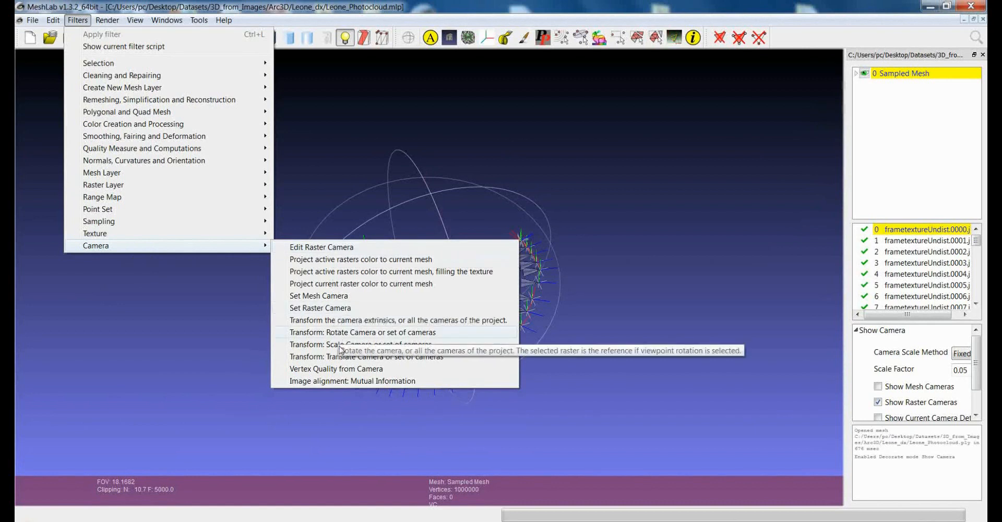
pyautogui.moveTo(340, 349)
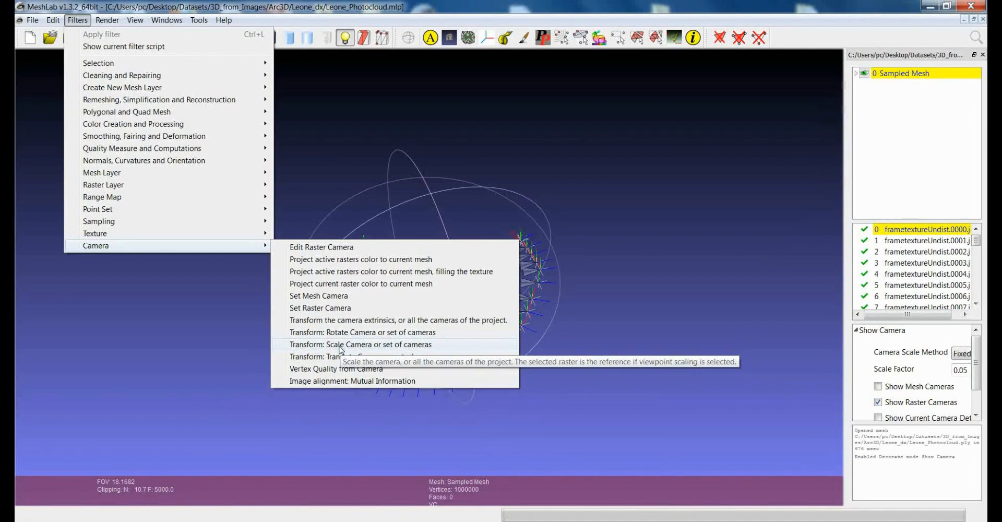
# Open the 'Transform: Scale Camera or set of cameras' filter
pyautogui.click(361, 345)
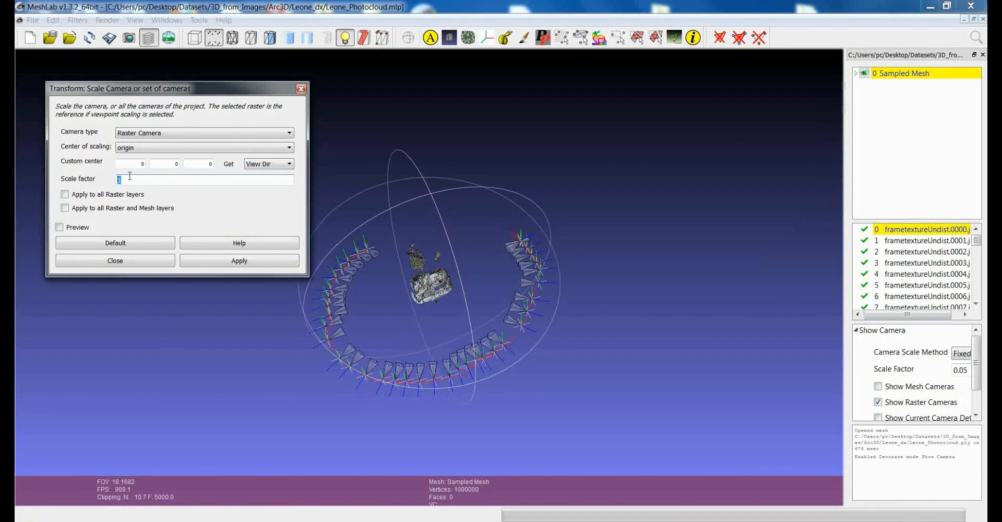
# Set scale factor 300 and enable Apply to all Raster layers and all Raster and Mesh layers
pyautogui.write('300')
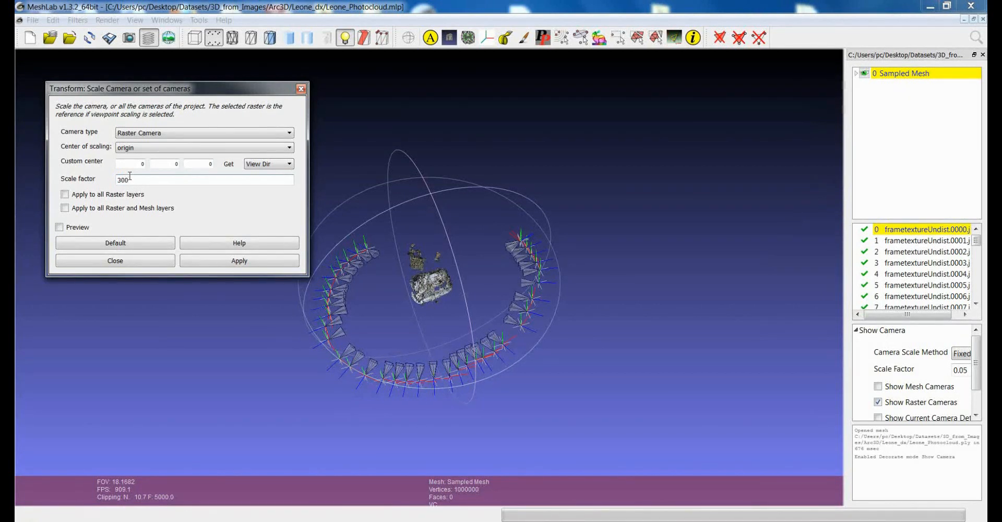
pyautogui.moveTo(216, 119)
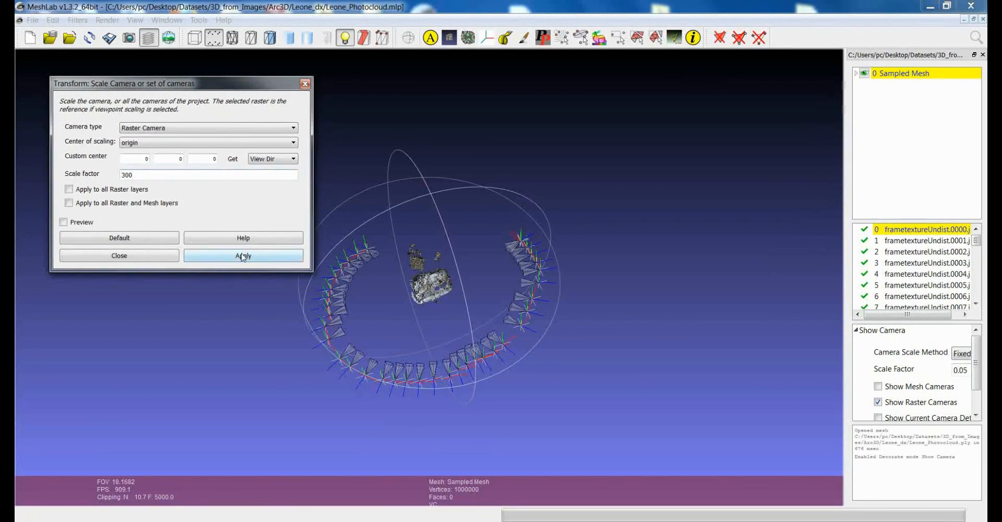
pyautogui.moveTo(149, 215)
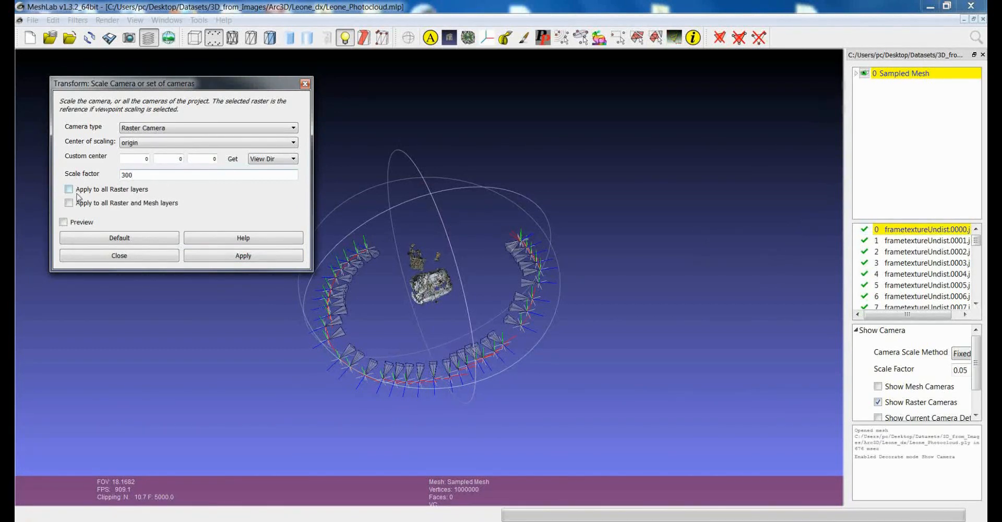
pyautogui.click(69, 189)
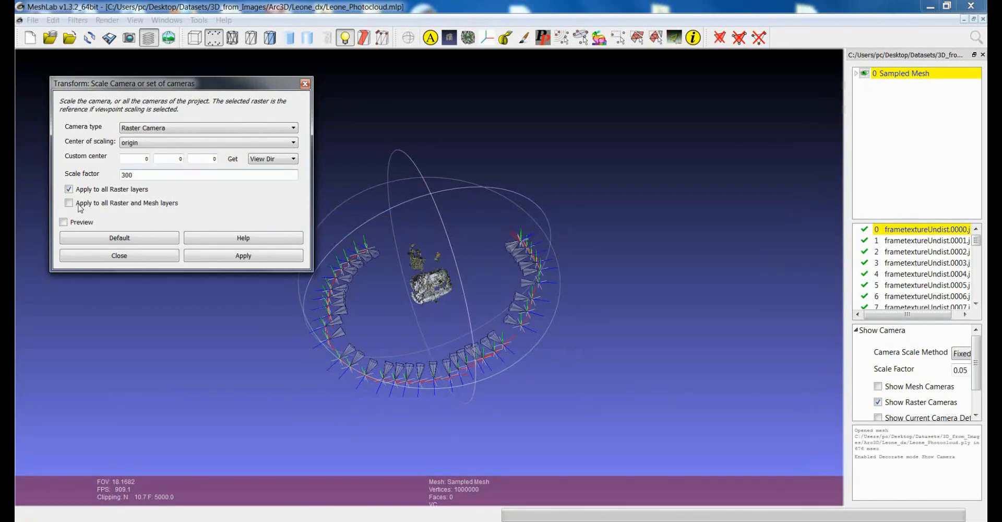
pyautogui.click(68, 203)
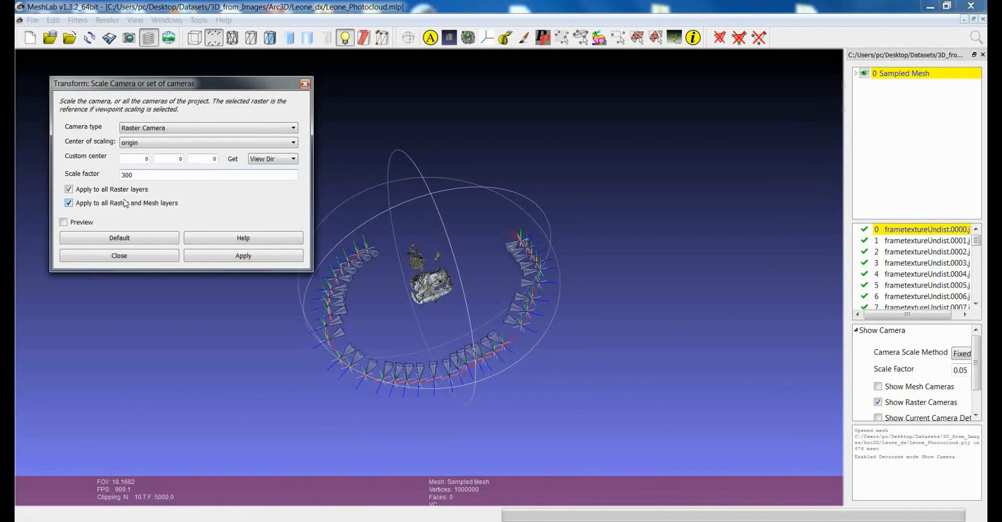
pyautogui.moveTo(160, 205)
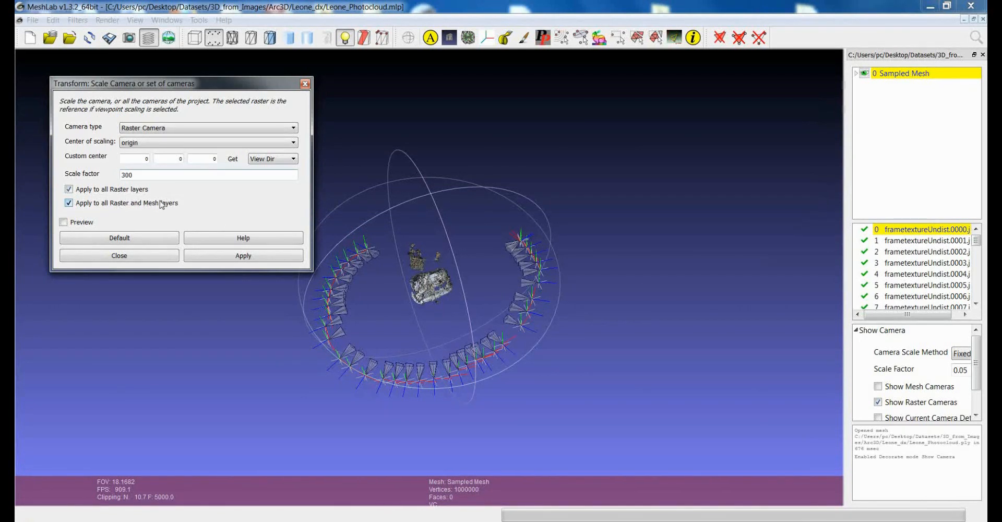
pyautogui.moveTo(162, 204)
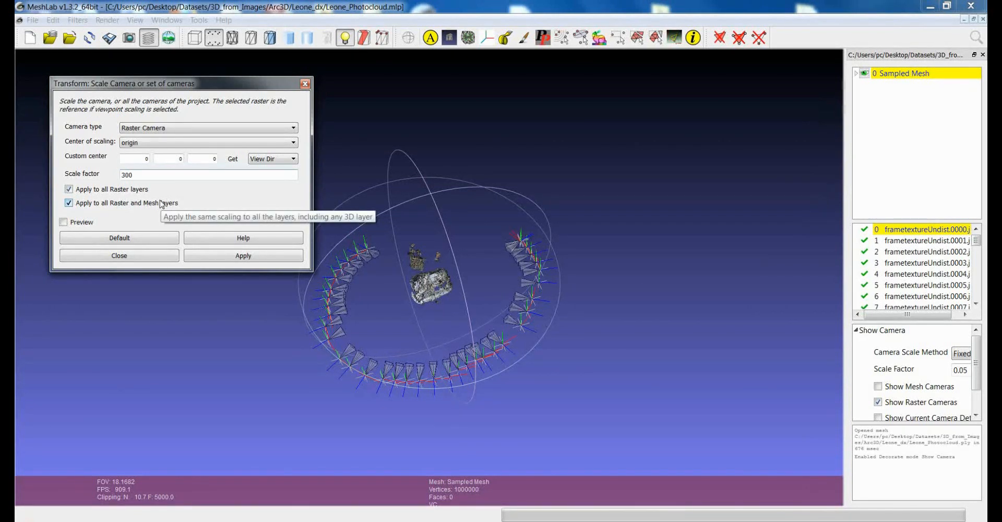
pyautogui.moveTo(318, 147)
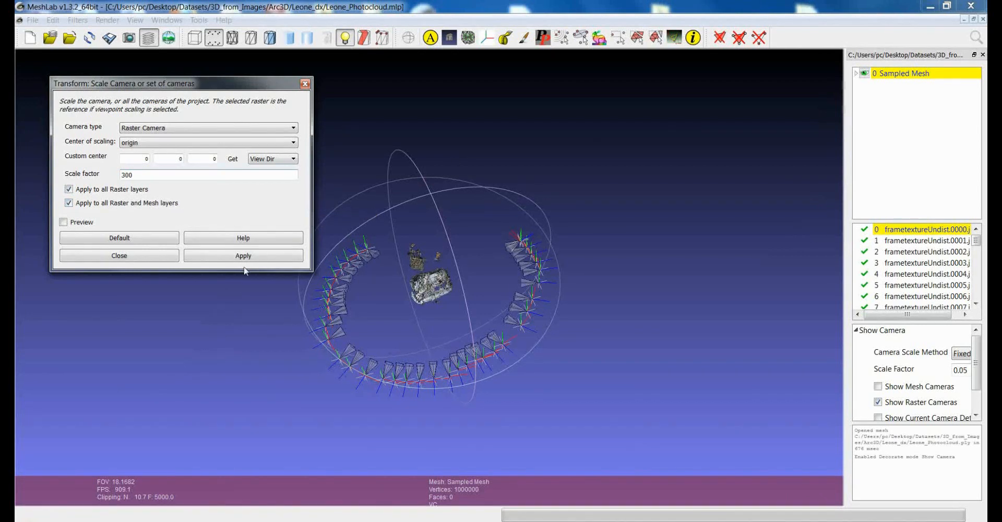
# Apply the 300× scaling, close the filter dialog, and rotate the view to check
pyautogui.click(243, 255)
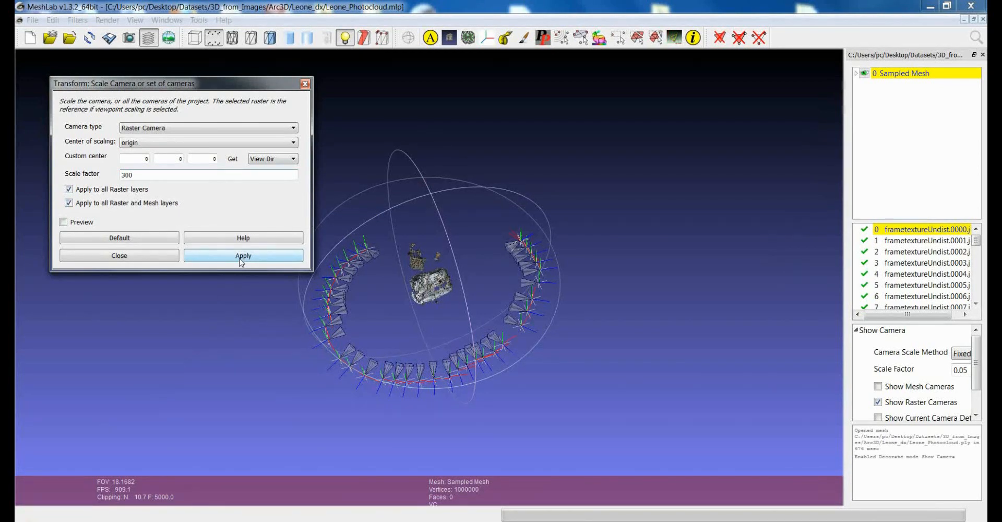
pyautogui.click(242, 255)
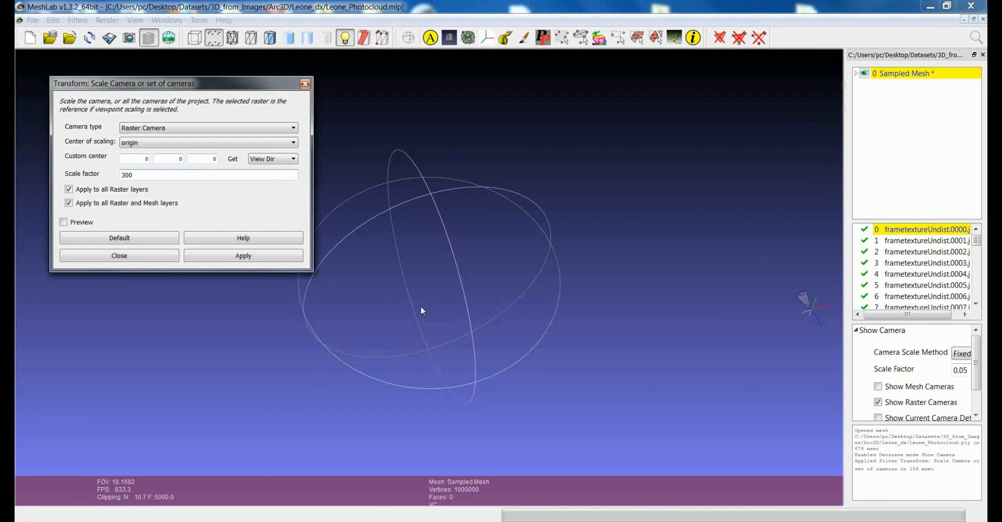
pyautogui.moveTo(119, 255)
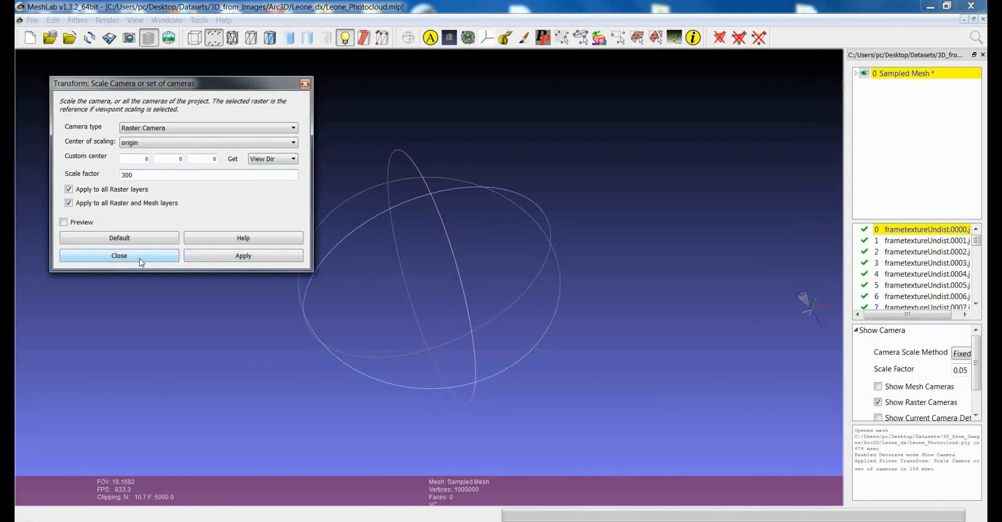
pyautogui.click(119, 255)
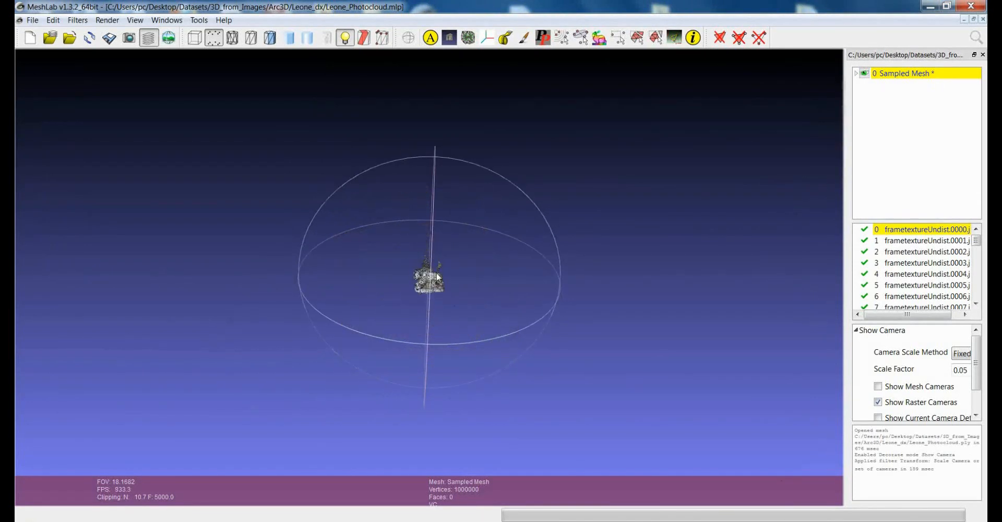
pyautogui.moveTo(438, 278); pyautogui.dragTo(460, 304)
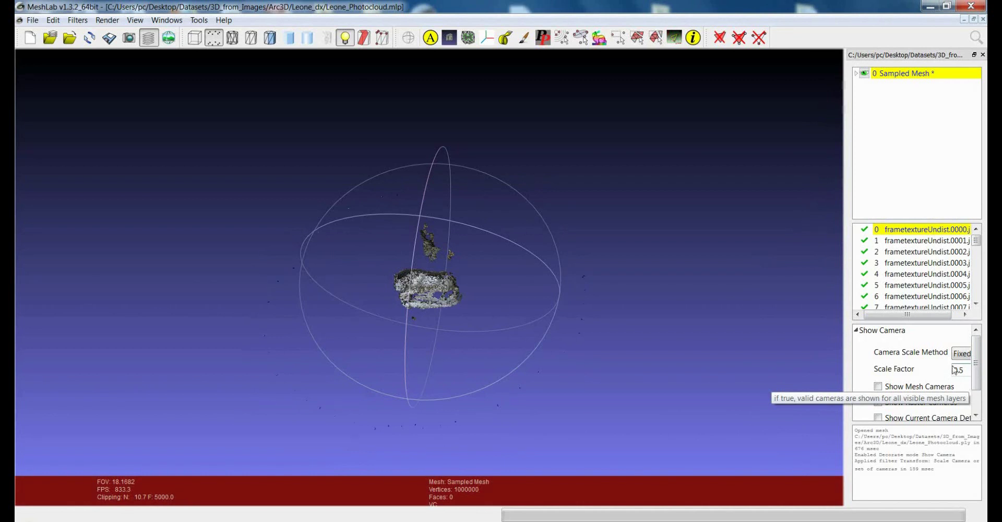
# Enable Show Raster Cameras and orbit around the Leone point cloud
pyautogui.click(875, 402)
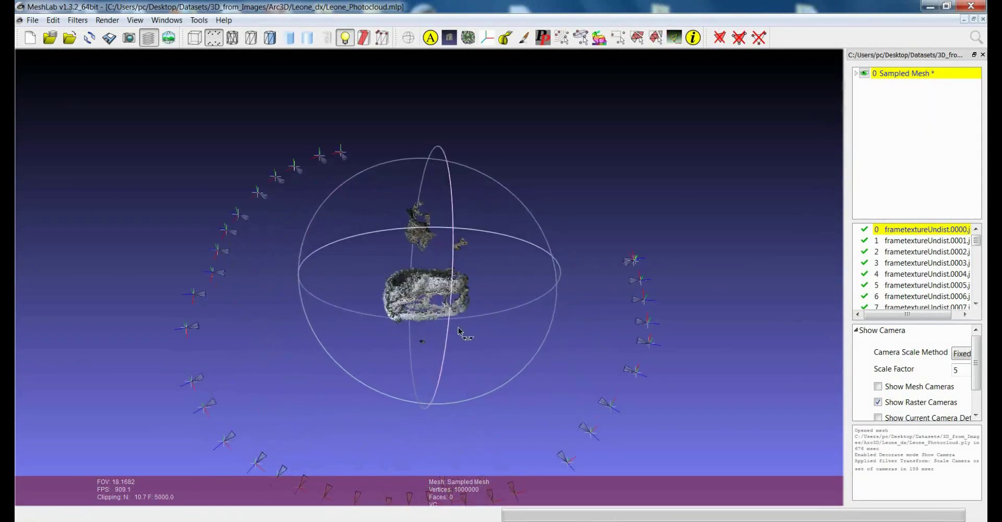
pyautogui.moveTo(457, 332); pyautogui.dragTo(447, 290)
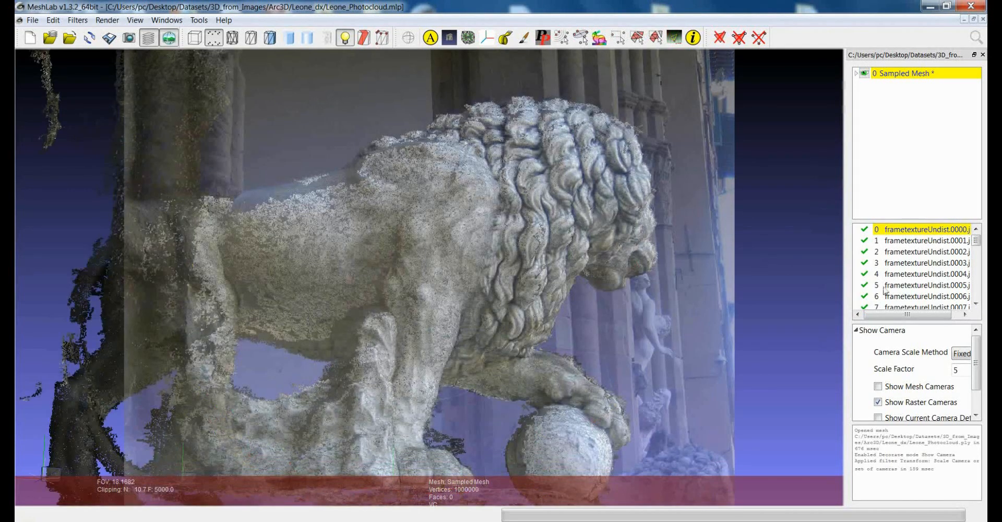
# Turn off Show Current Raster Mode and orbit back to an overview of the camera ring
pyautogui.click(924, 251)
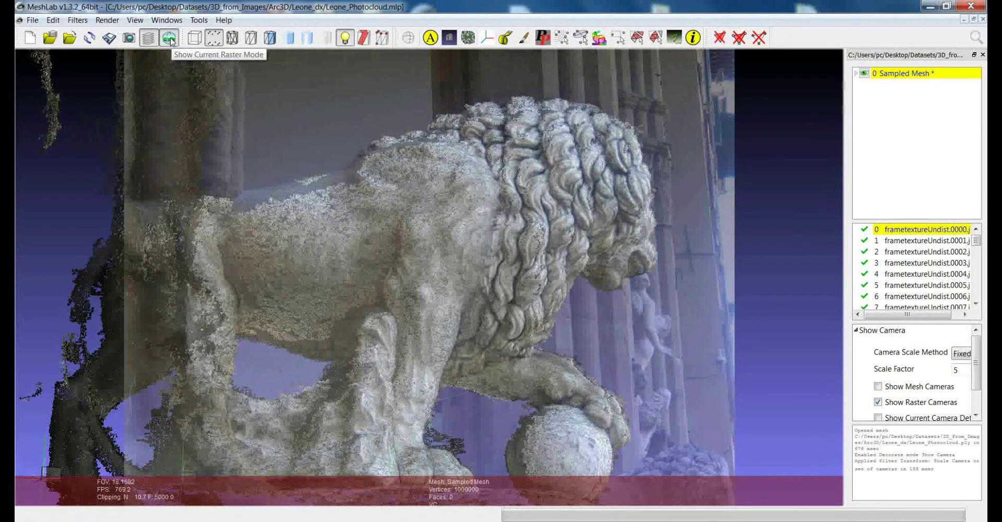
pyautogui.click(167, 37)
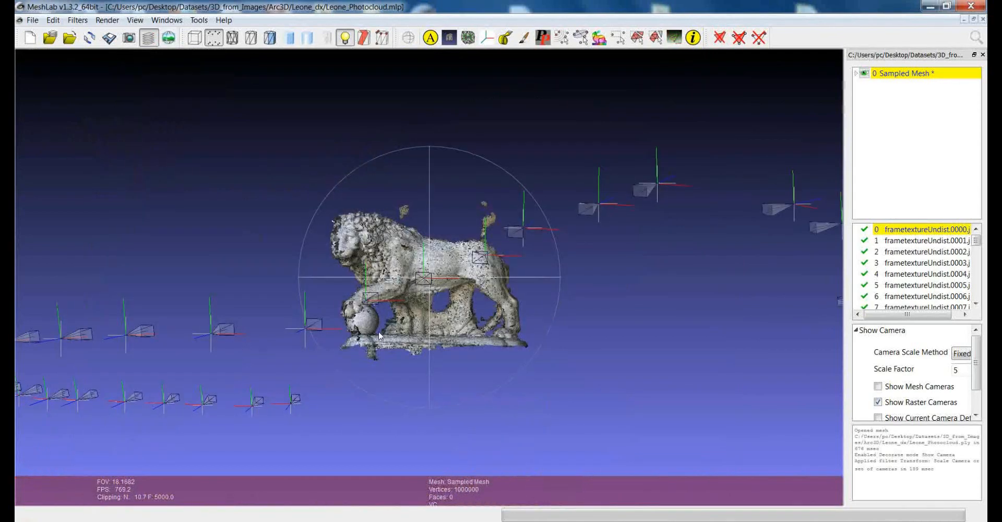
pyautogui.moveTo(383, 336); pyautogui.dragTo(482, 351)
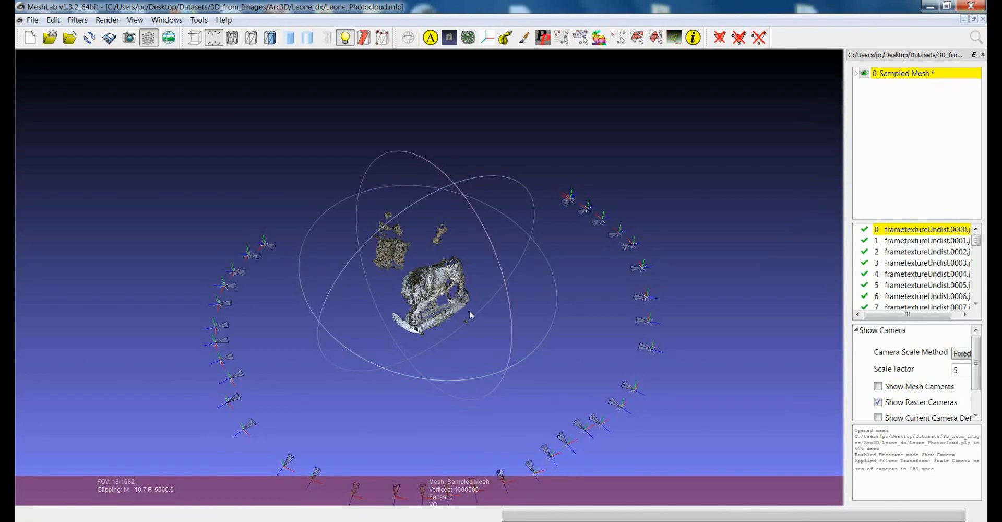
pyautogui.click(76, 20)
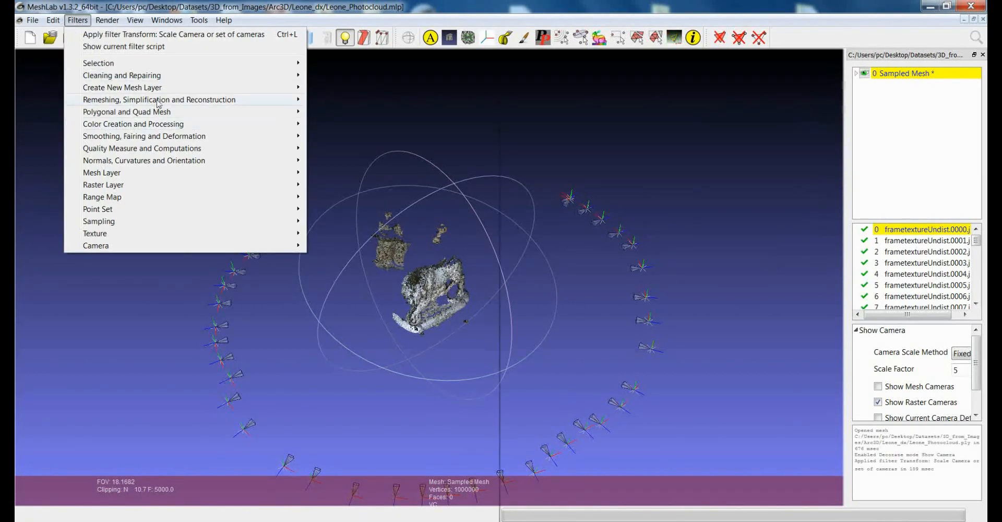
pyautogui.moveTo(144, 161)
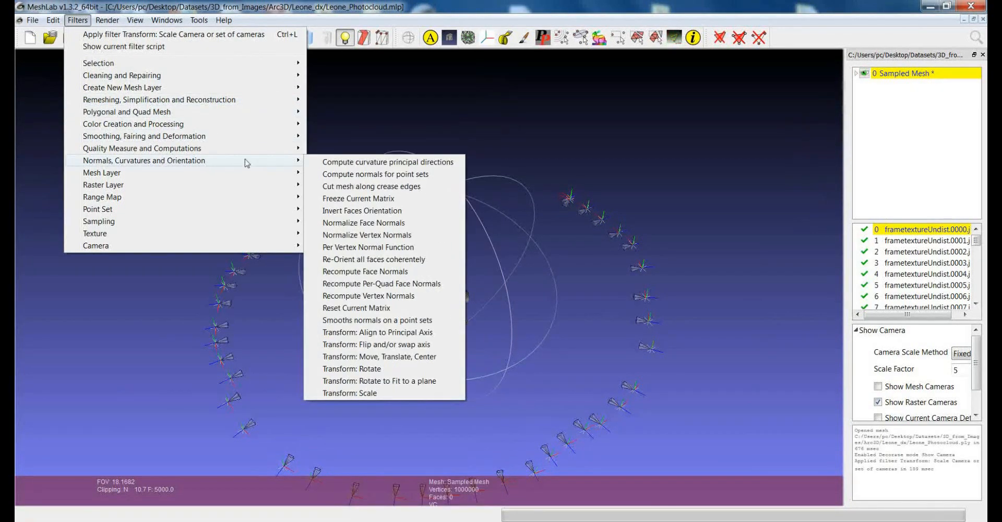
pyautogui.moveTo(350, 397)
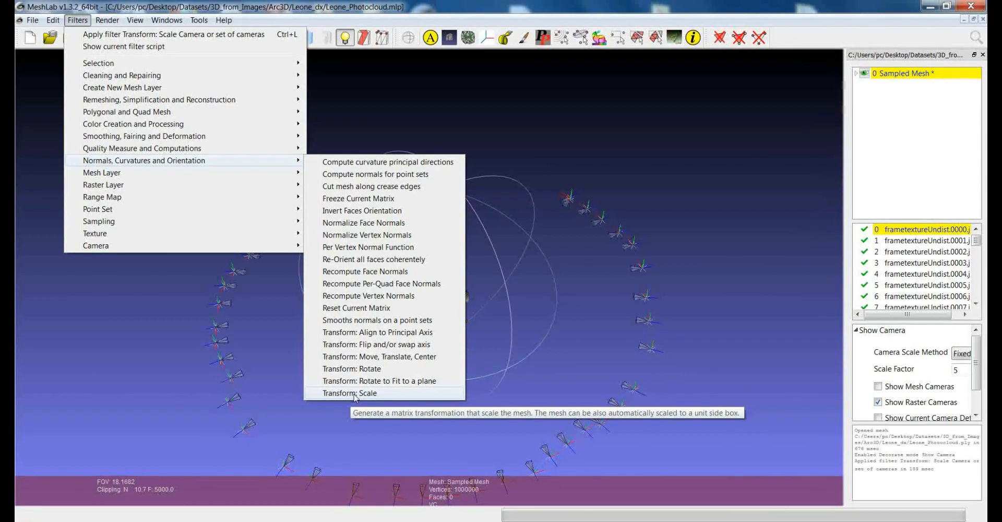
pyautogui.click(350, 392)
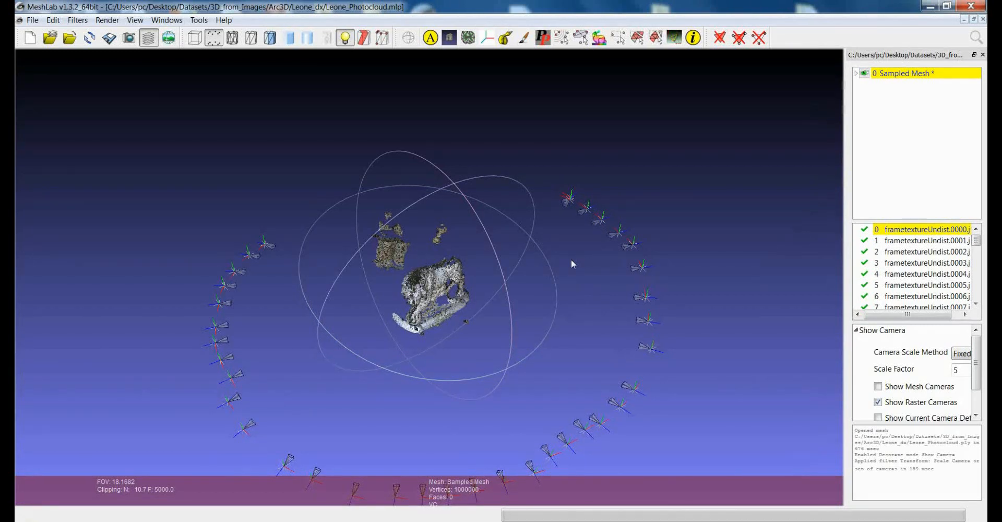
pyautogui.moveTo(286, 188)
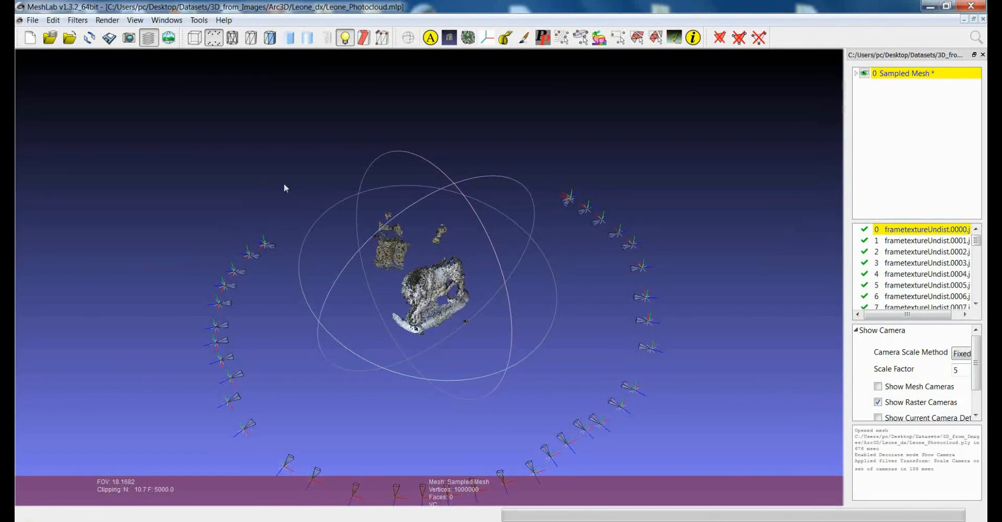
pyautogui.moveTo(285, 187); pyautogui.dragTo(441, 317)
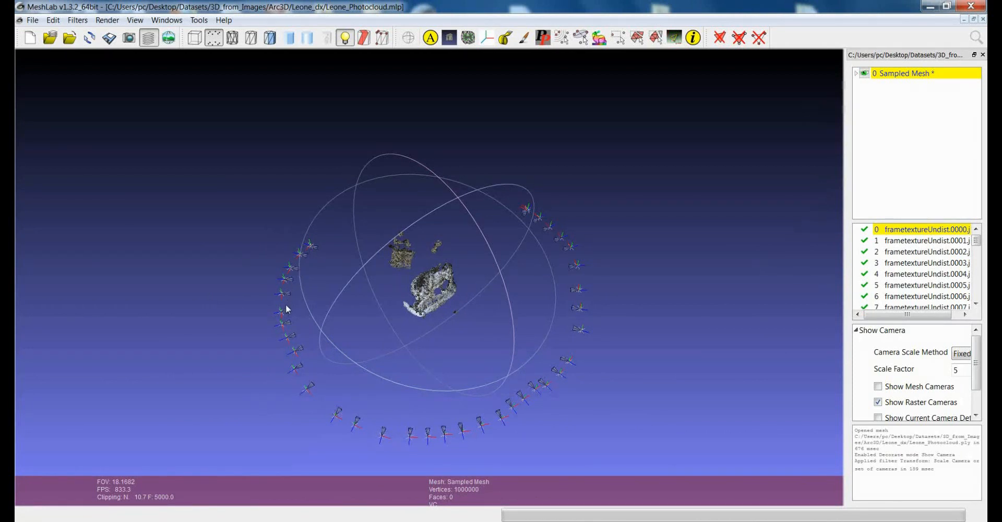
pyautogui.moveTo(295, 233)
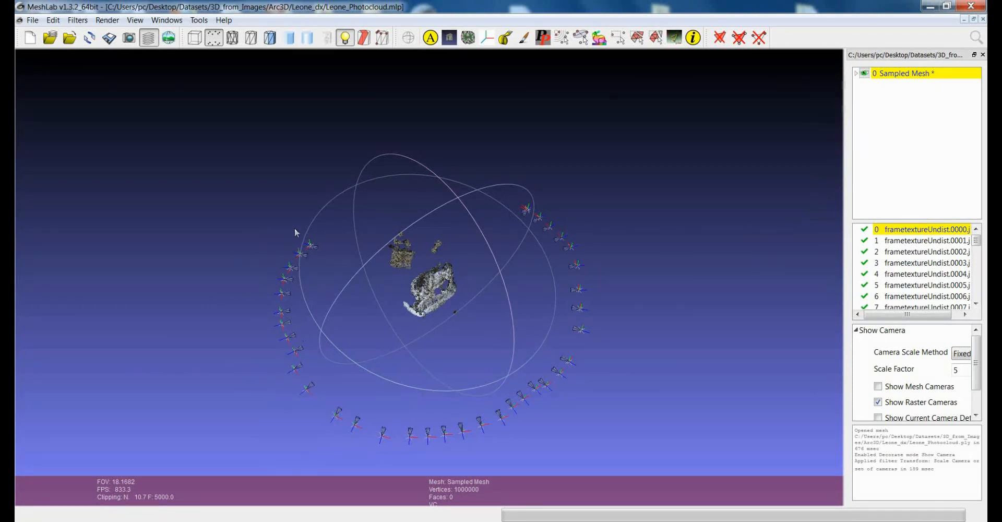
pyautogui.moveTo(338, 436)
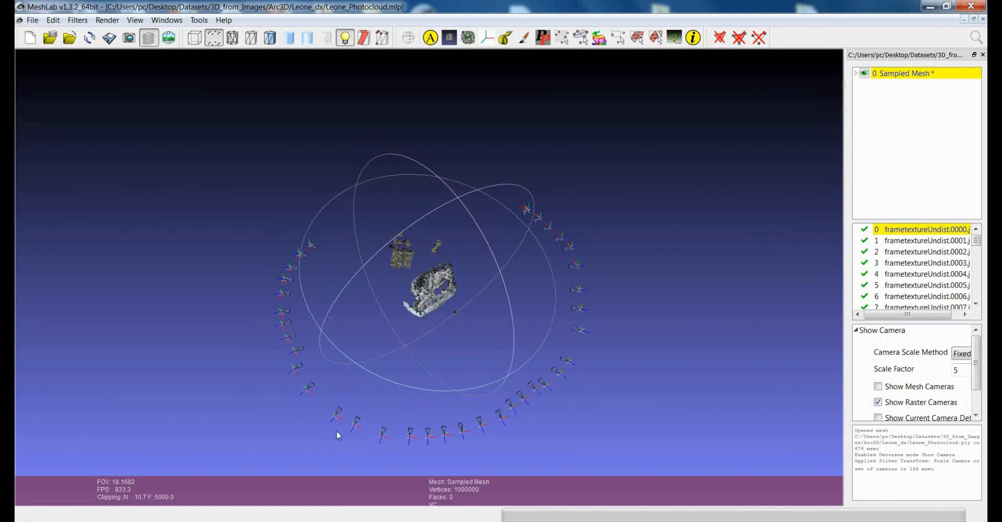
pyautogui.moveTo(454, 448)
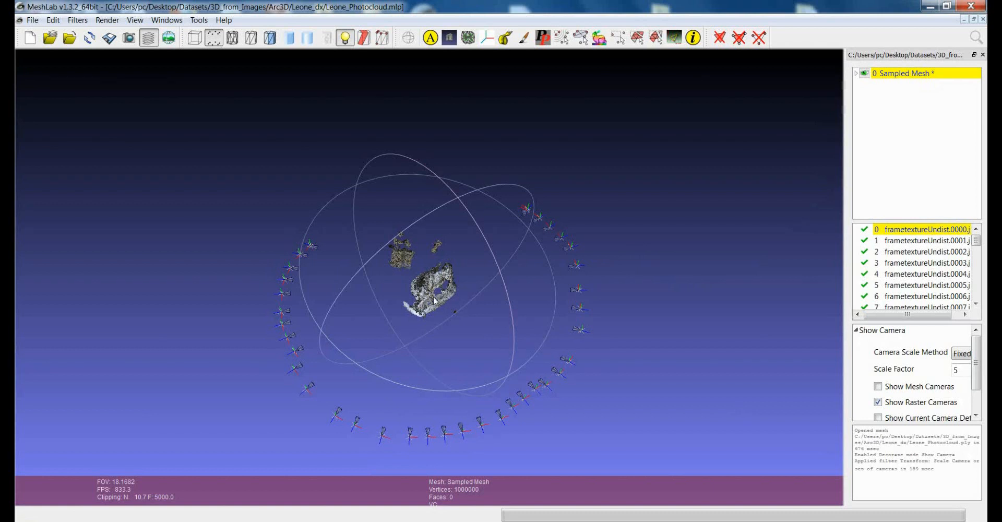
pyautogui.moveTo(435, 300); pyautogui.dragTo(492, 281)
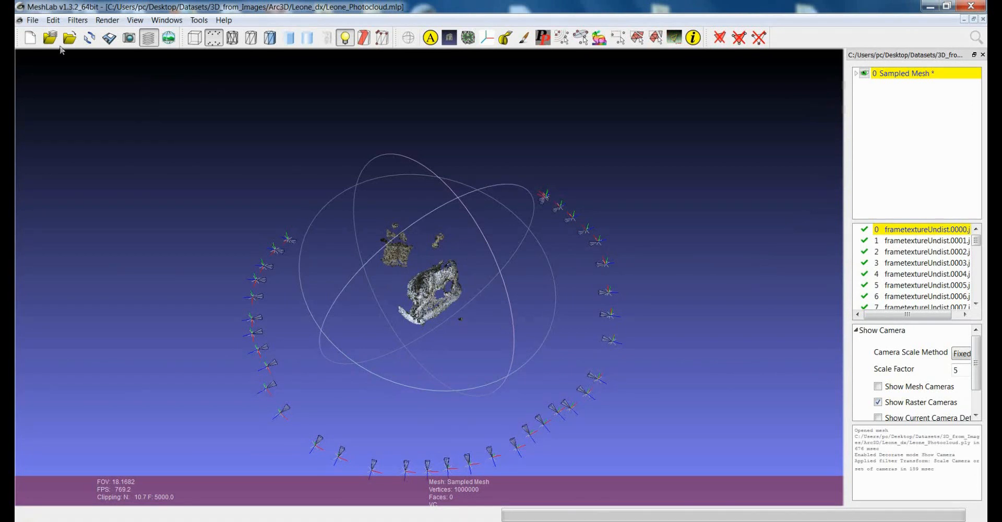
pyautogui.moveTo(528, 463)
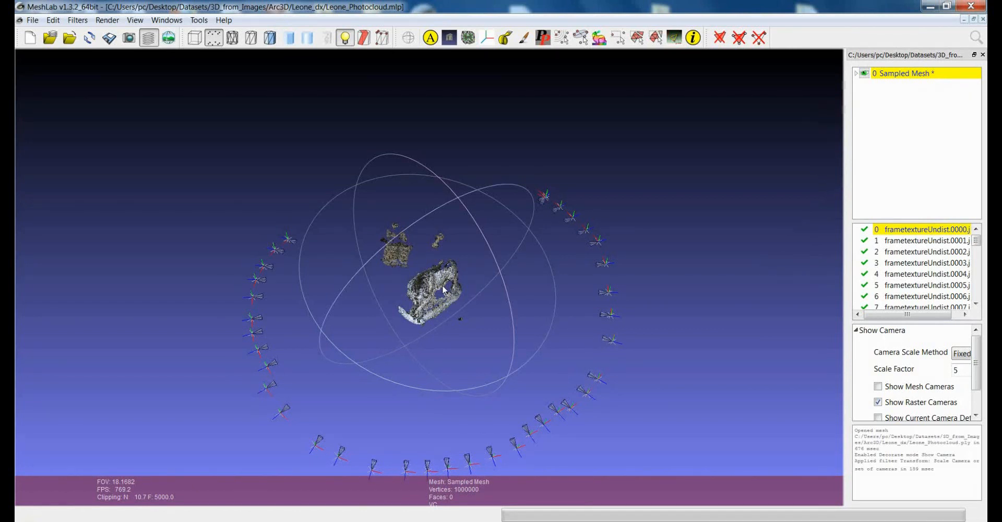
pyautogui.moveTo(501, 320)
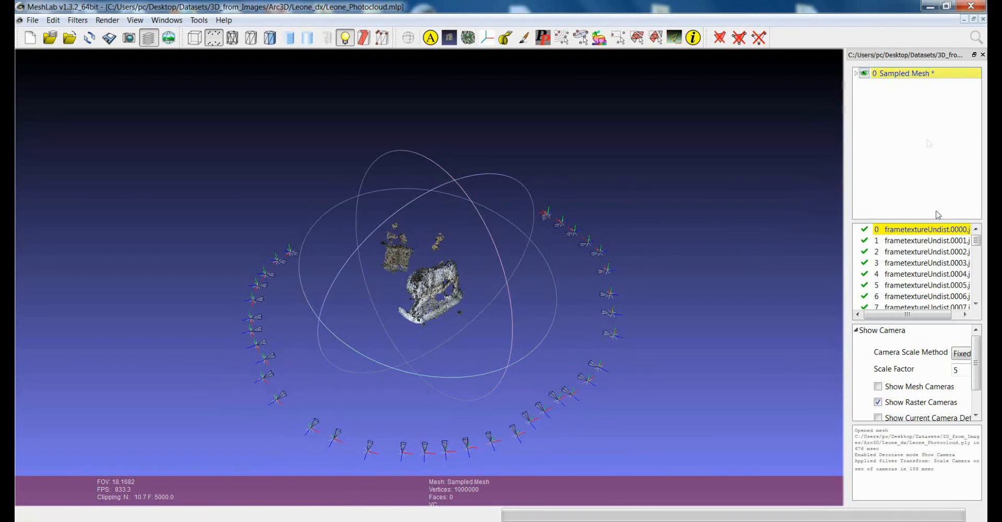
# Save the project with Save All Files, renaming Leone_Photocloud.mlp to Leone_Photocloud2
pyautogui.click(33, 20)
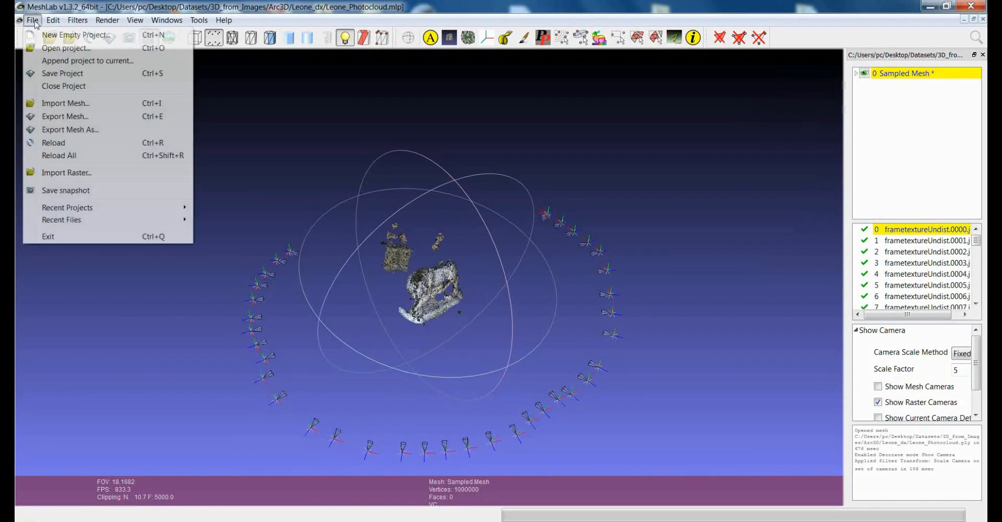
pyautogui.click(64, 73)
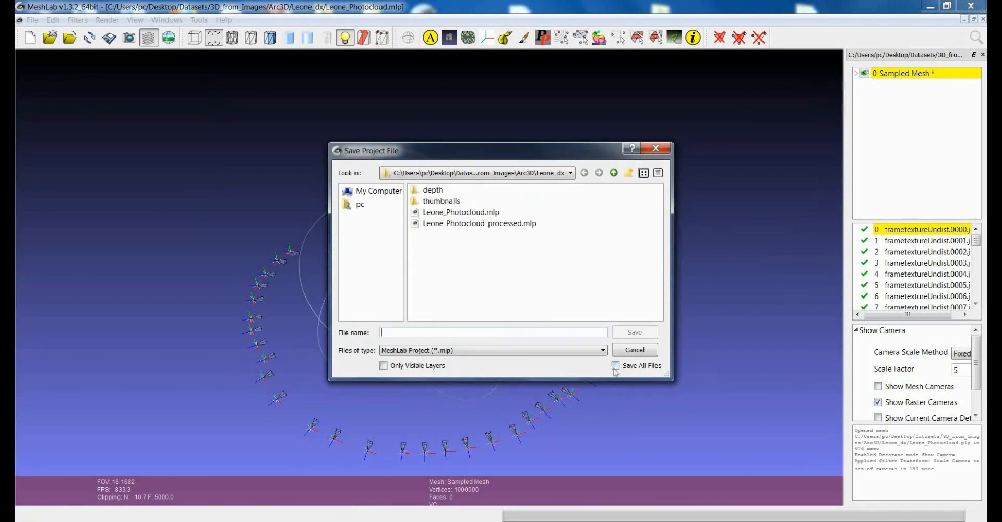
pyautogui.click(616, 365)
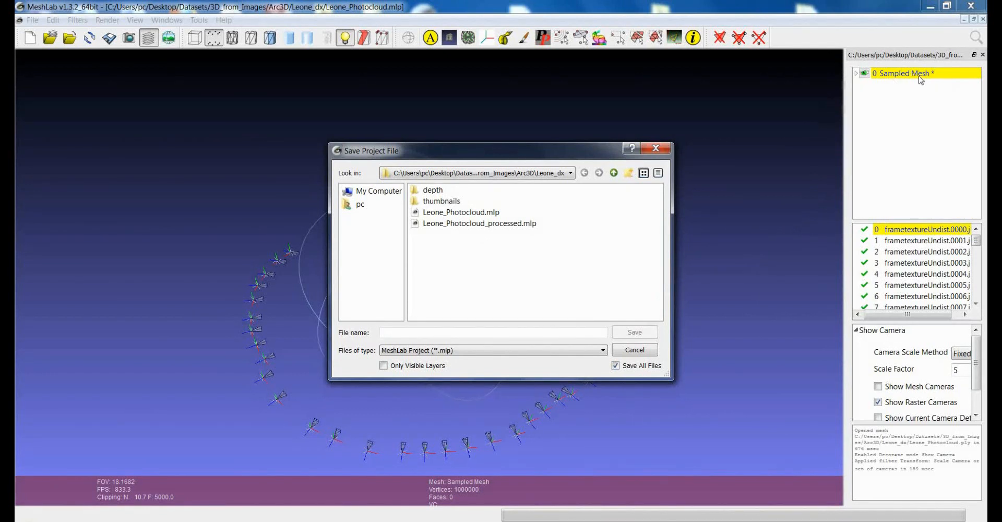
pyautogui.moveTo(515, 361)
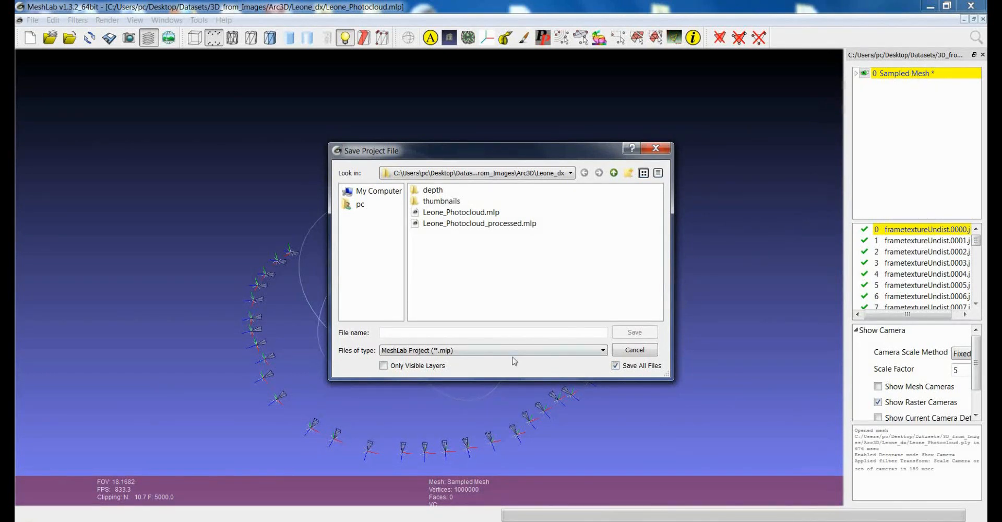
pyautogui.moveTo(271, 281)
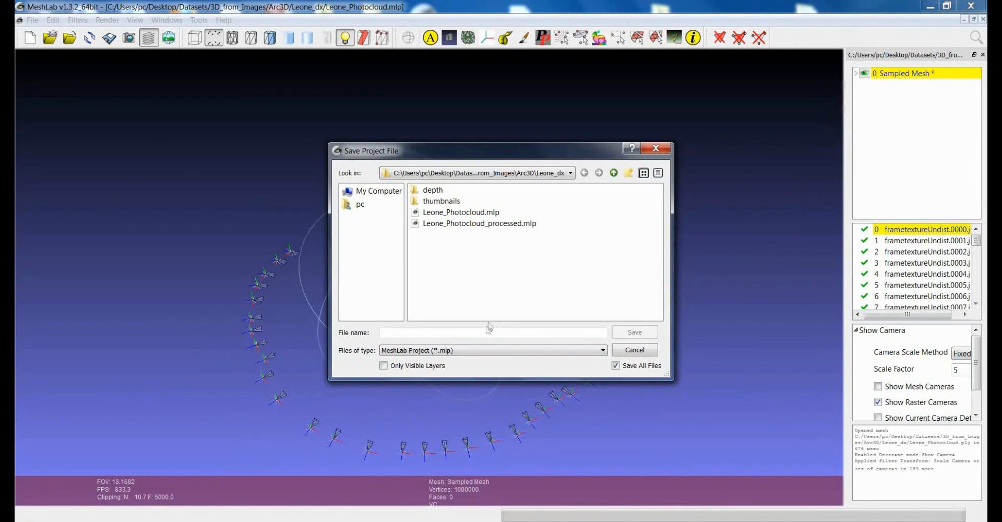
pyautogui.click(461, 212)
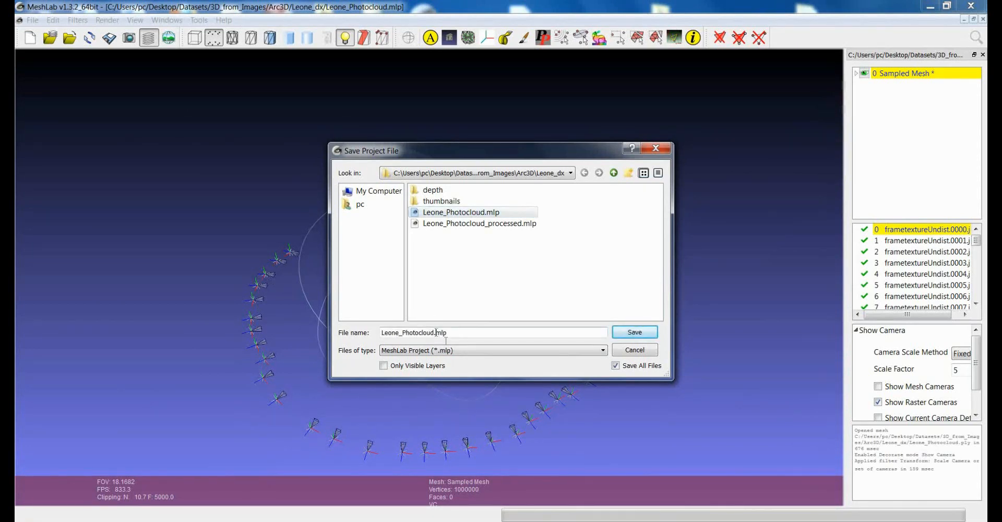
pyautogui.click(635, 332)
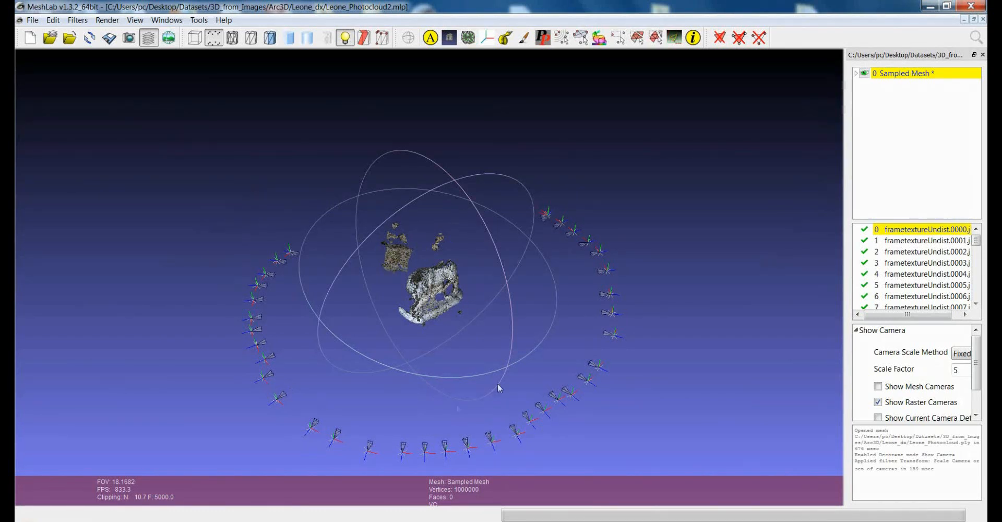
pyautogui.moveTo(470, 295)
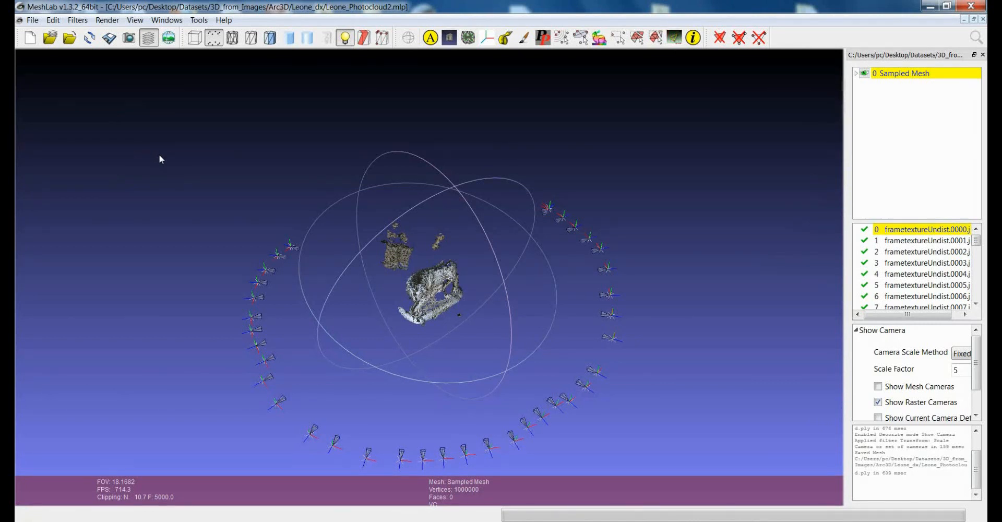
pyautogui.moveTo(180, 166)
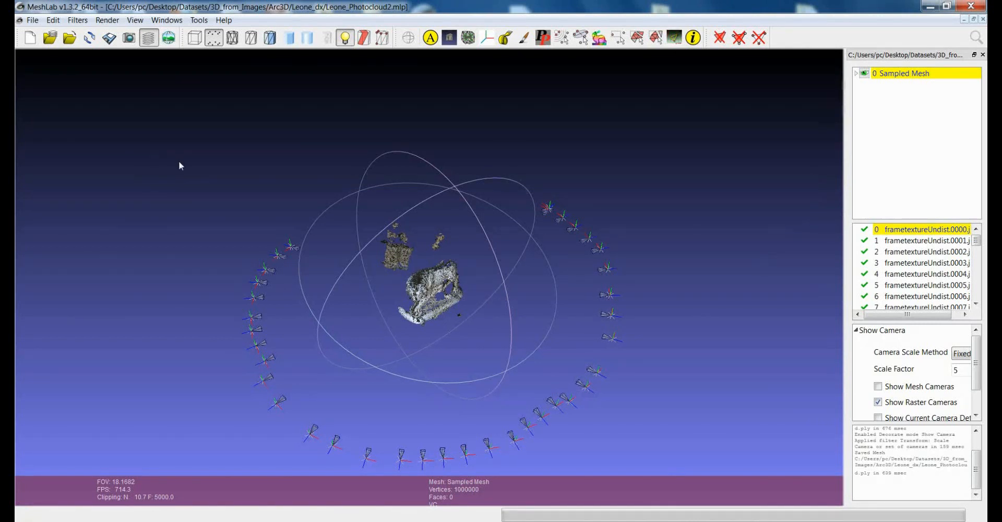